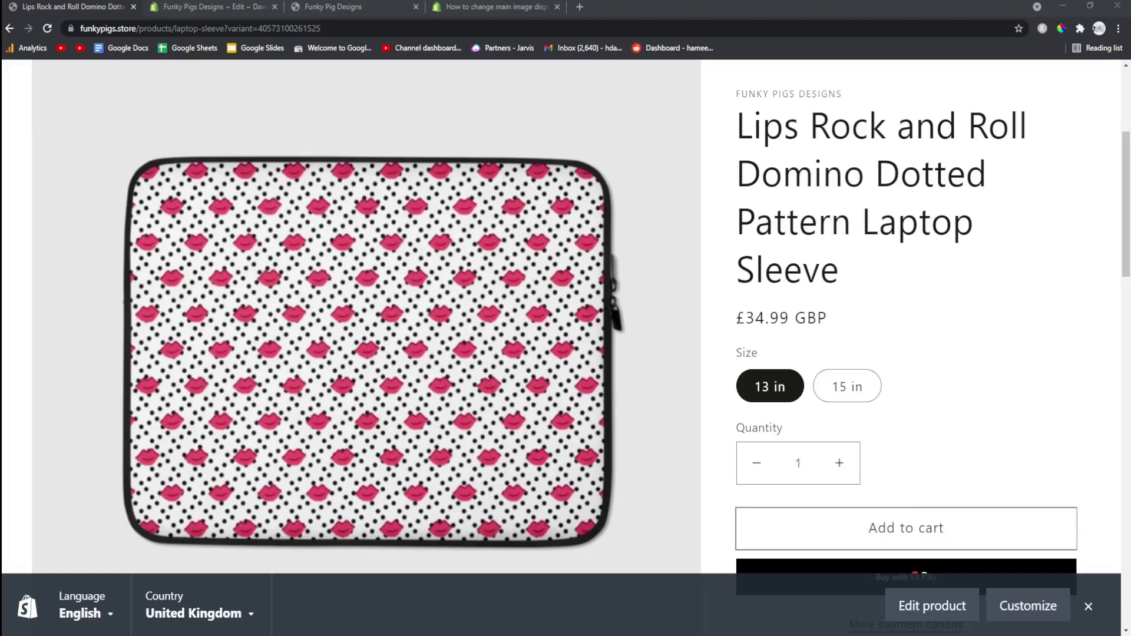
- Scroll the Lips Rock and Roll laptop sleeve product page to view its main image
{"action": "scroll", "scroll_direction": "down", "scroll_amount": 3}
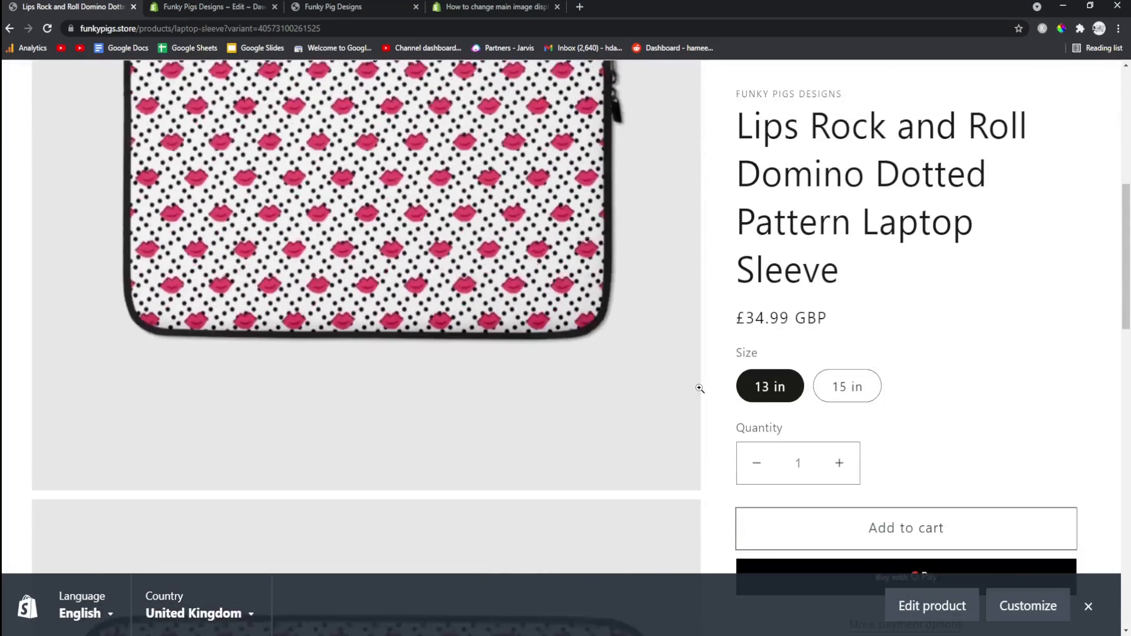
{"action": "scroll", "scroll_direction": "up", "scroll_amount": 3}
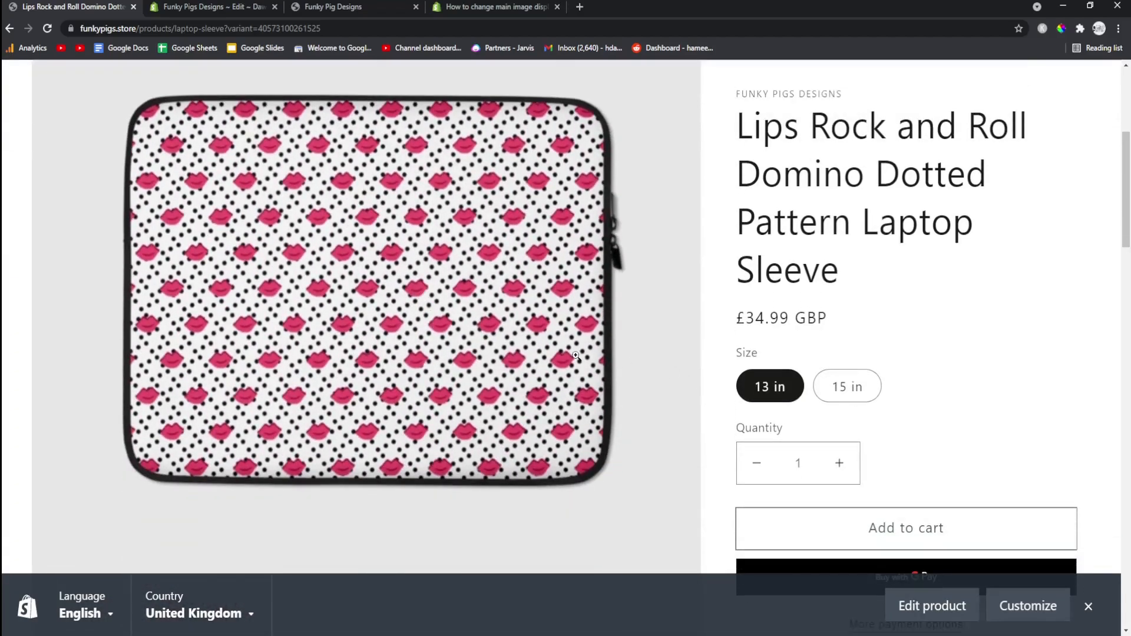
{"action": "mouse_move", "coordinate": [615, 561]}
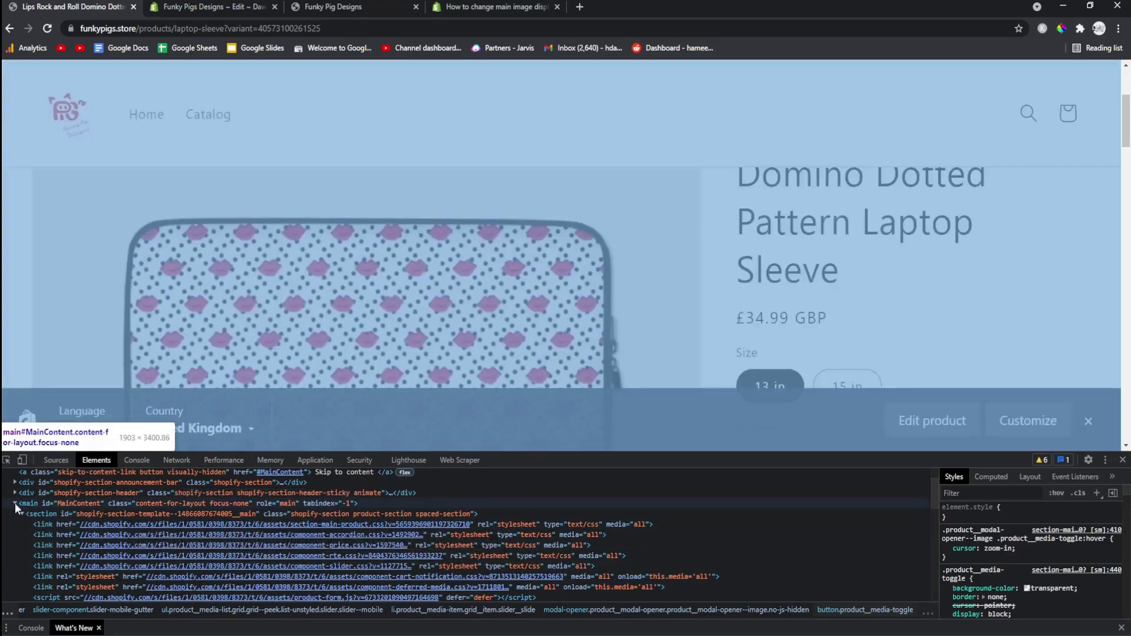
- Select the product image element in DevTools to inspect its product__media markup
{"action": "left_click", "coordinate": [14, 504]}
{"action": "type", "text": "product__media media"}
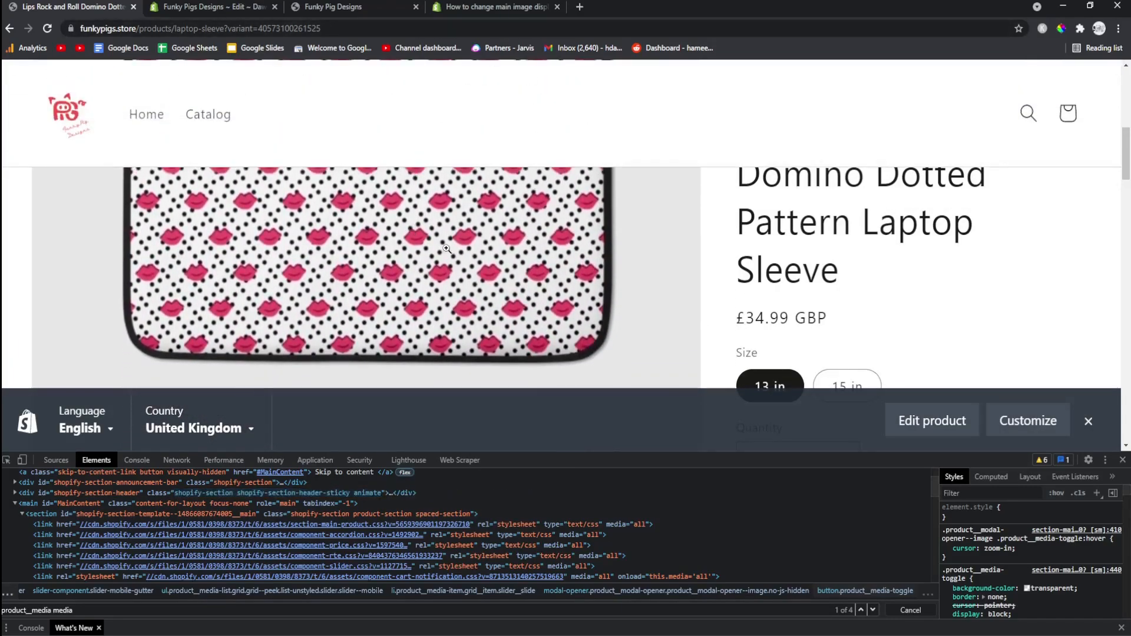
- Locate the product__media-wrapper rule in section-main-product.css and save it at 50% width
{"action": "left_click", "coordinate": [209, 6]}
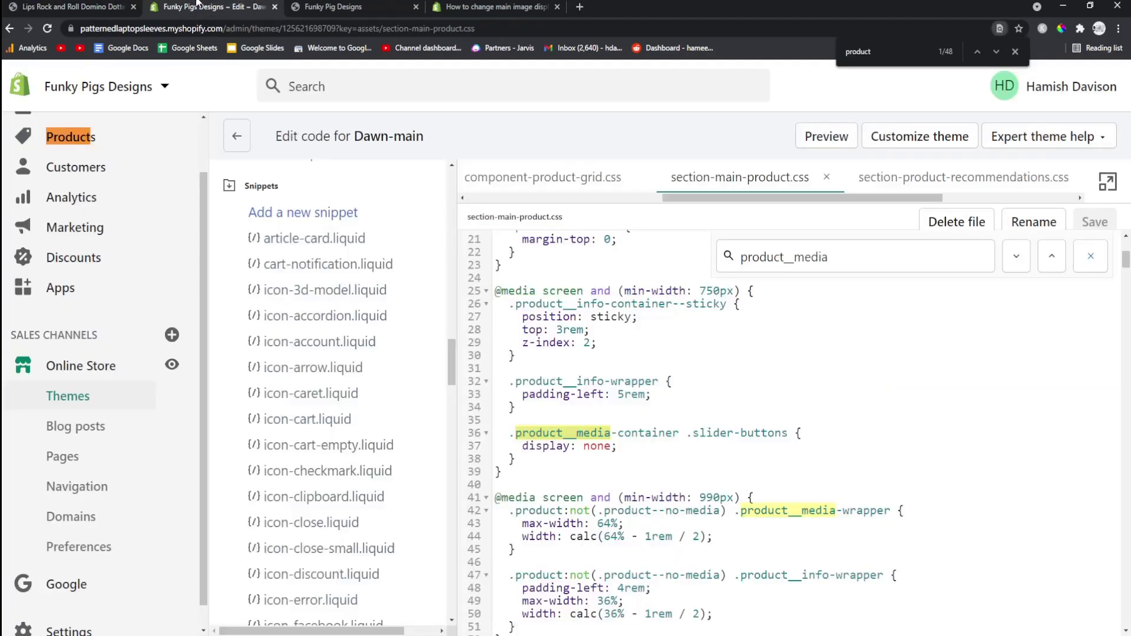
{"action": "mouse_move", "coordinate": [461, 308]}
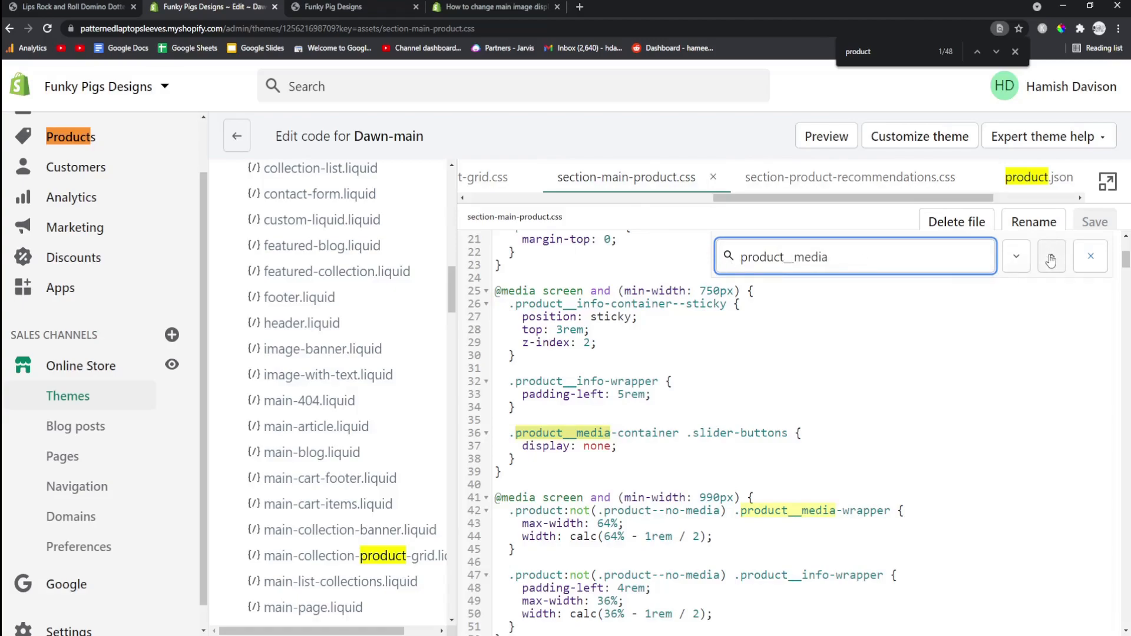
{"action": "left_click", "coordinate": [1051, 256]}
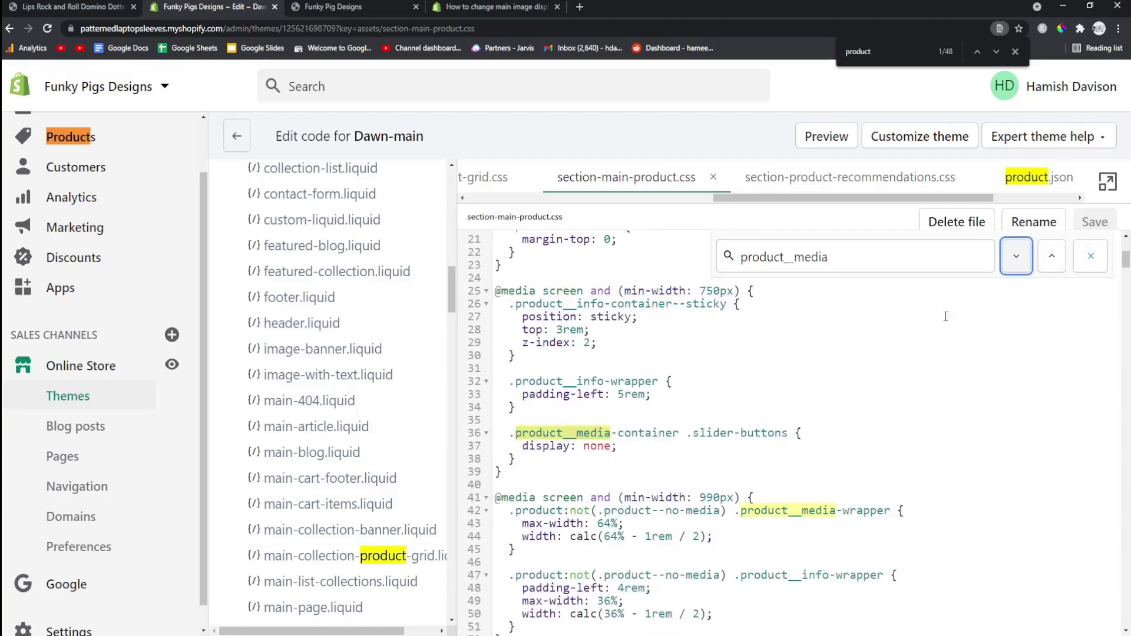
{"action": "scroll", "scroll_direction": "down", "scroll_amount": 3}
{"action": "type", "text": "50"}
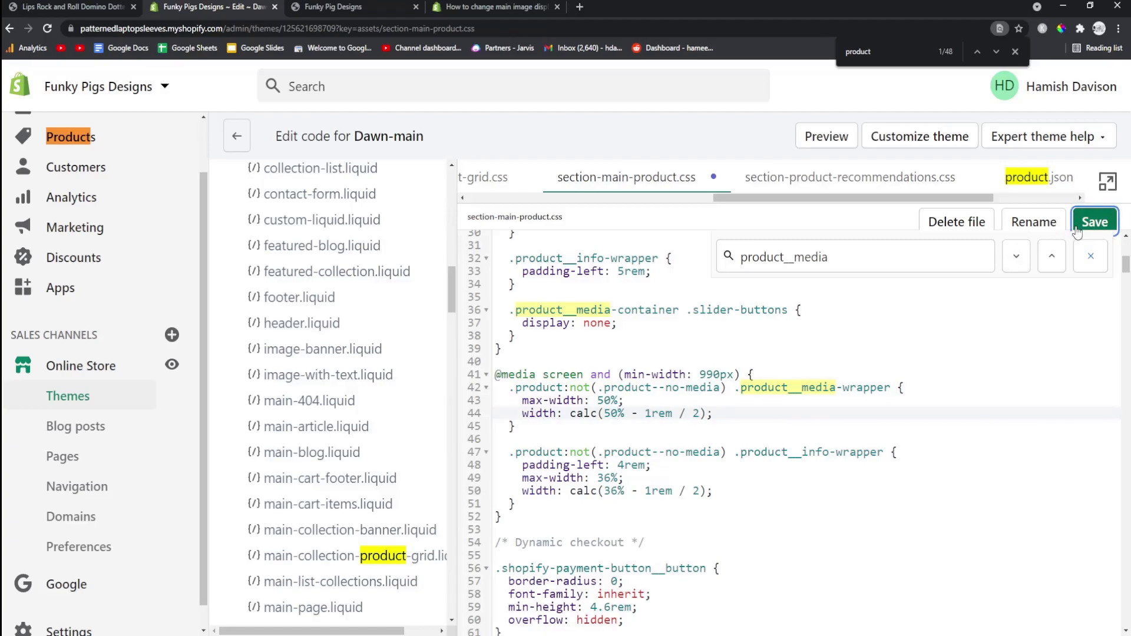
{"action": "left_click", "coordinate": [1095, 222]}
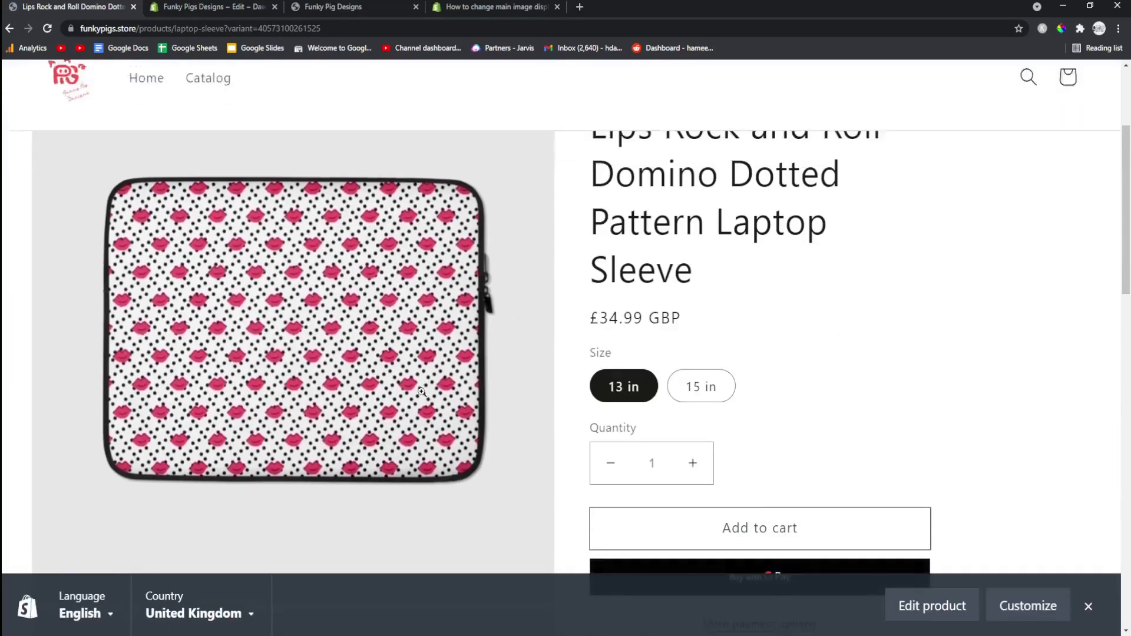
{"action": "scroll", "scroll_direction": "down", "scroll_amount": 3}
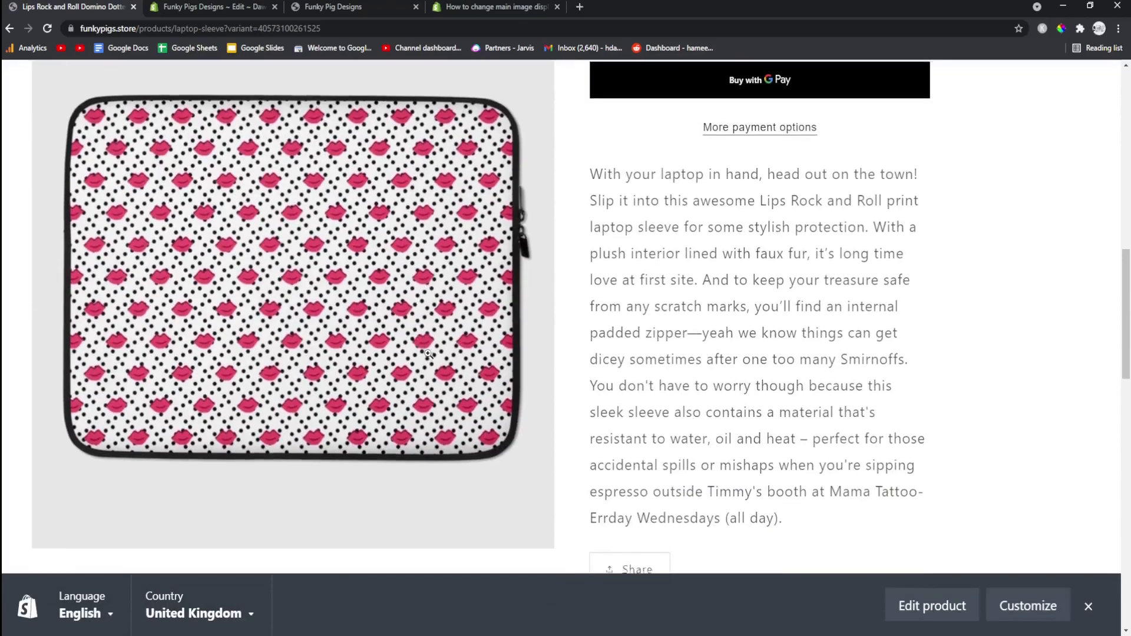
{"action": "left_click", "coordinate": [211, 6]}
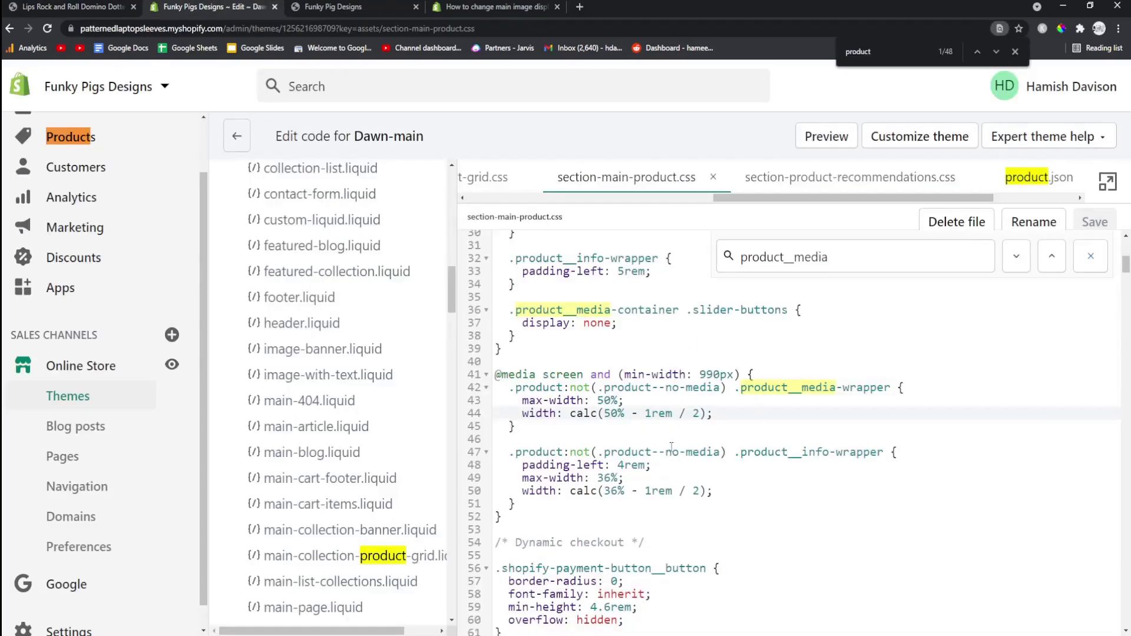
- Enter 20% for the media-wrapper width, save, and scroll the narrower storefront image
{"action": "type", "text": "20%"}
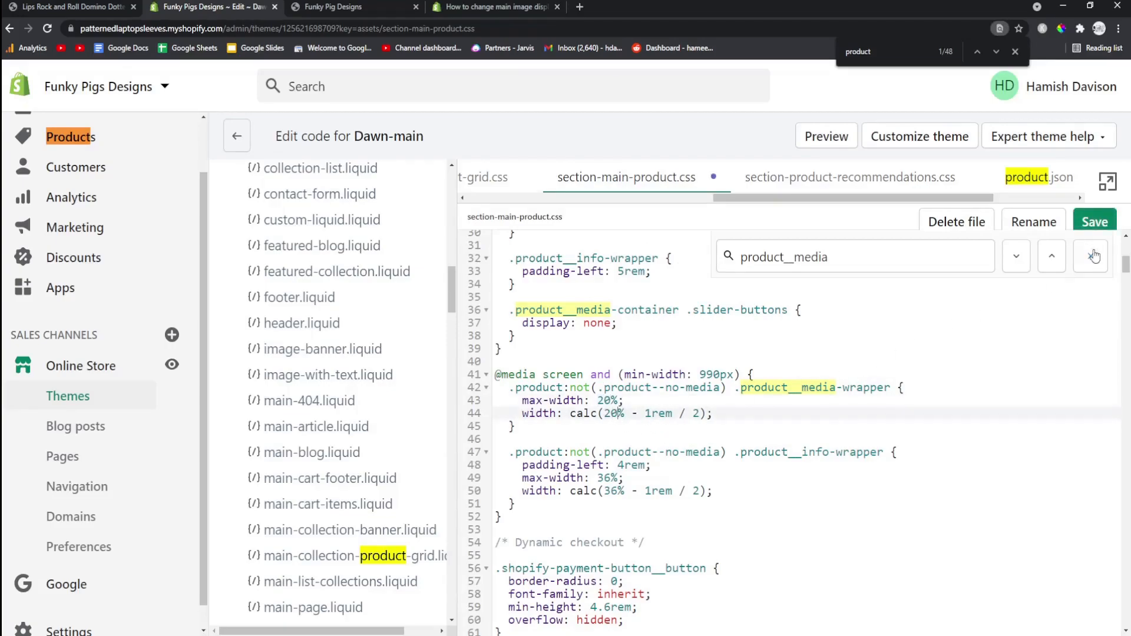
{"action": "left_click", "coordinate": [68, 6]}
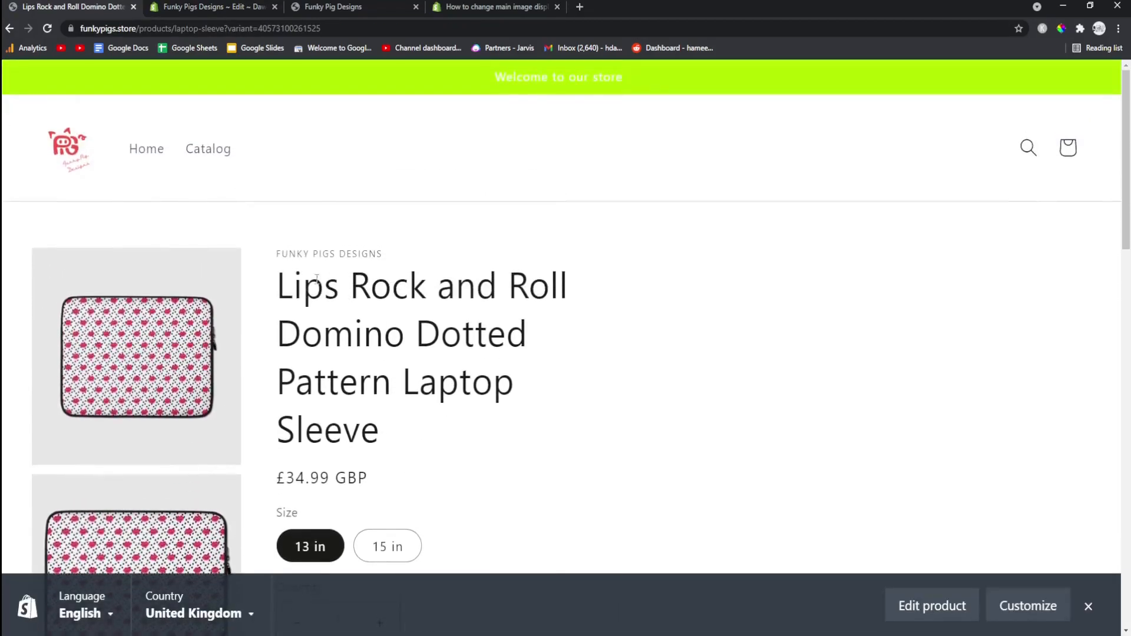
{"action": "scroll", "scroll_direction": "down", "scroll_amount": 3}
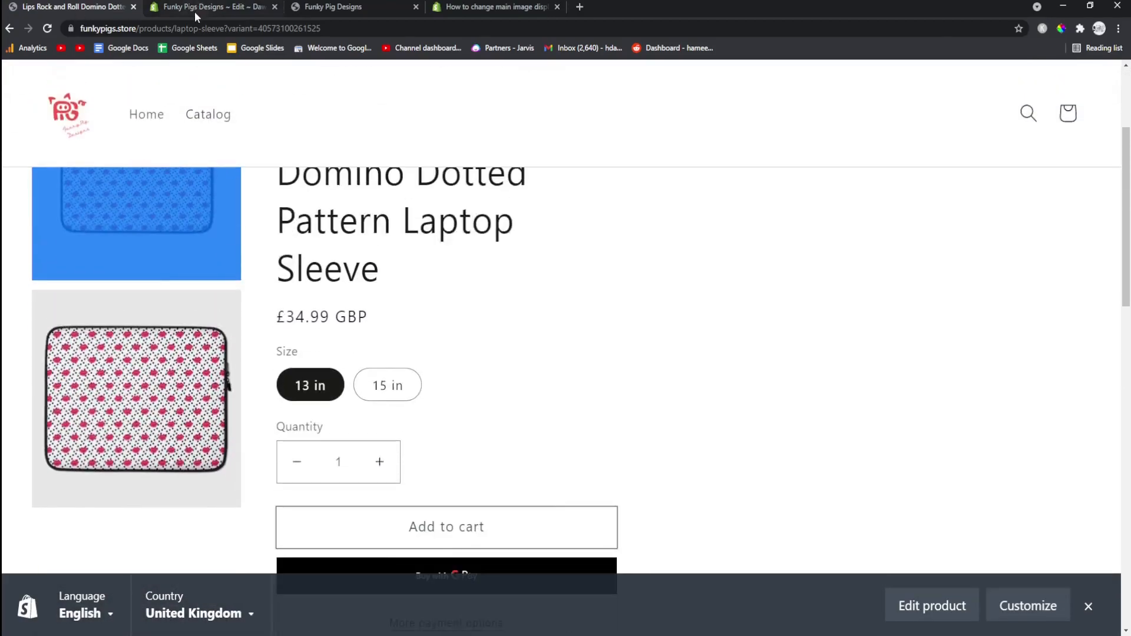
- Set the media-wrapper width to 150%, save, and view the huge image on the storefront
{"action": "left_click", "coordinate": [209, 7]}
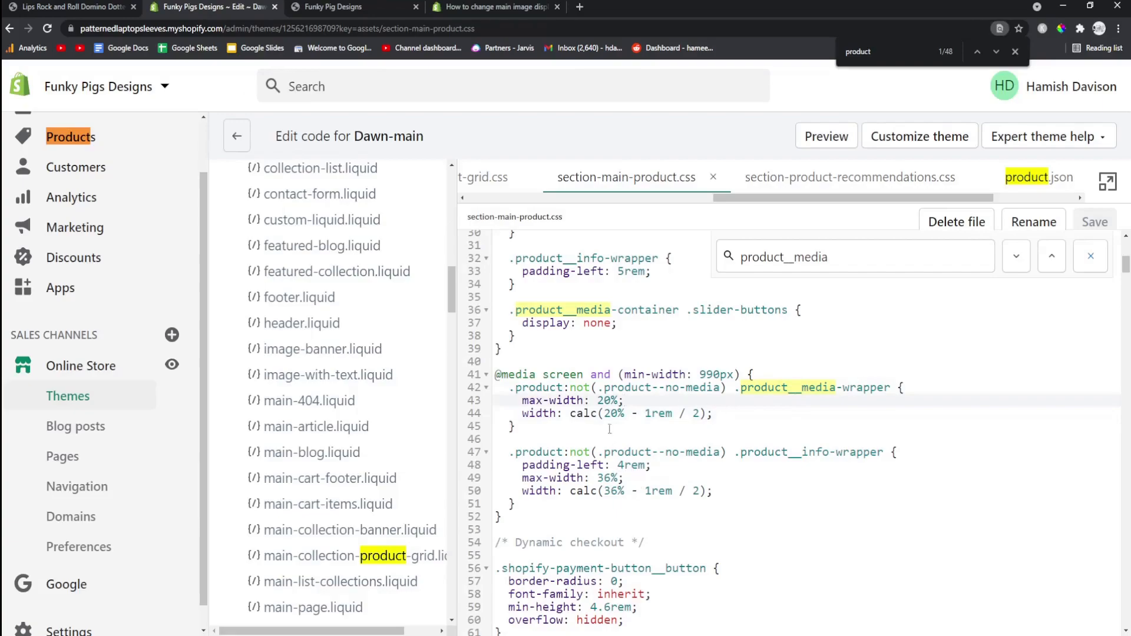
{"action": "type", "text": "150%"}
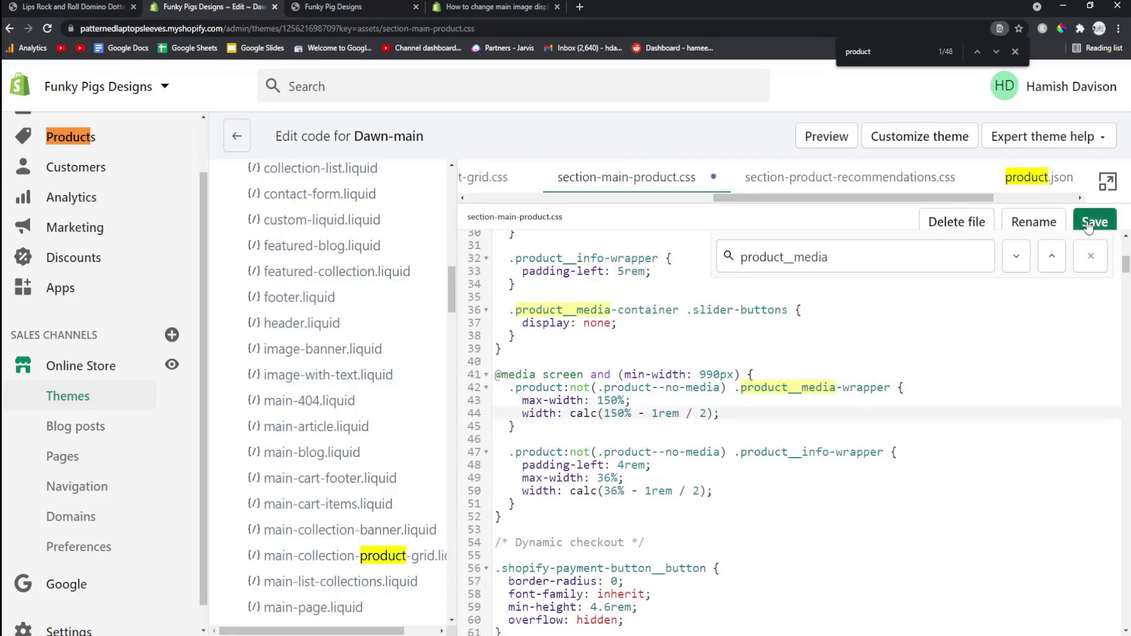
{"action": "left_click", "coordinate": [72, 6]}
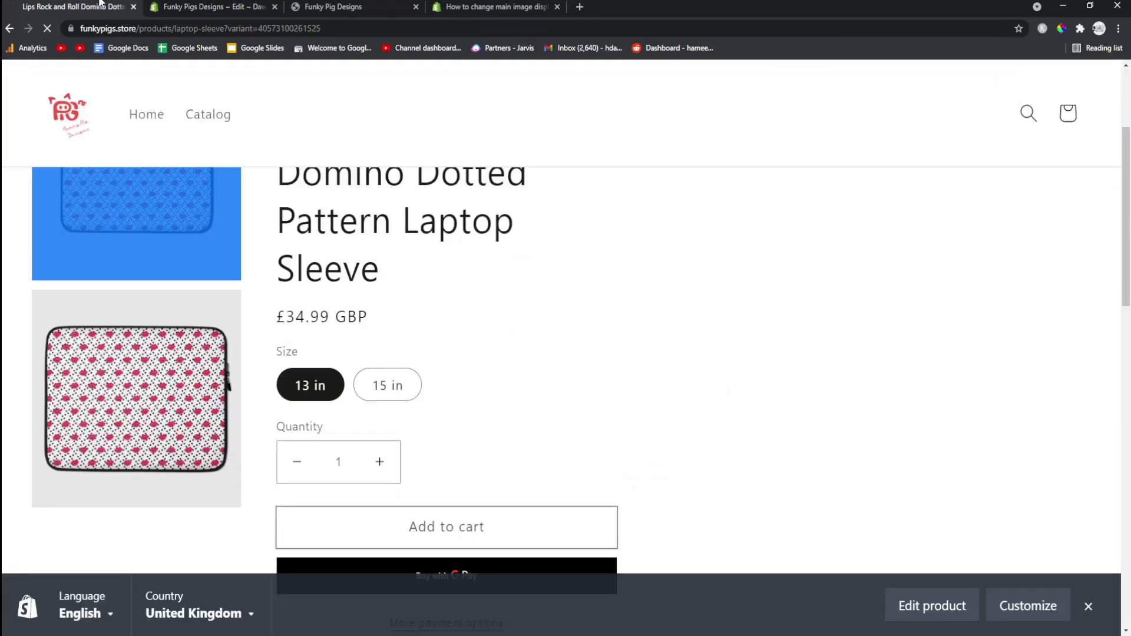
{"action": "left_click", "coordinate": [135, 401]}
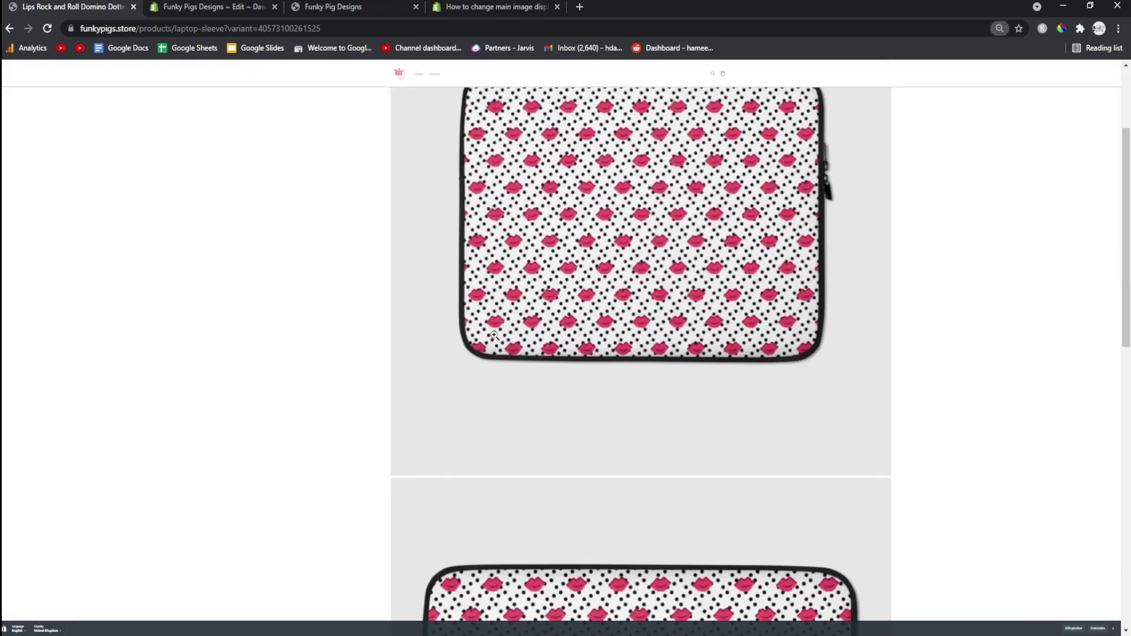
{"action": "scroll", "scroll_direction": "down", "scroll_amount": 3}
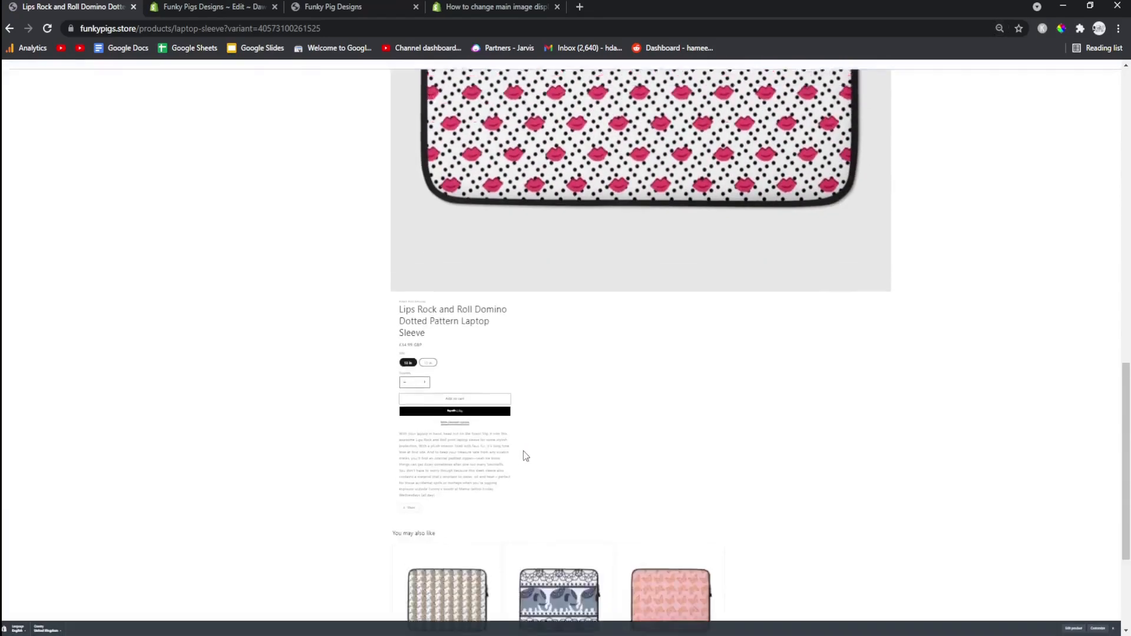